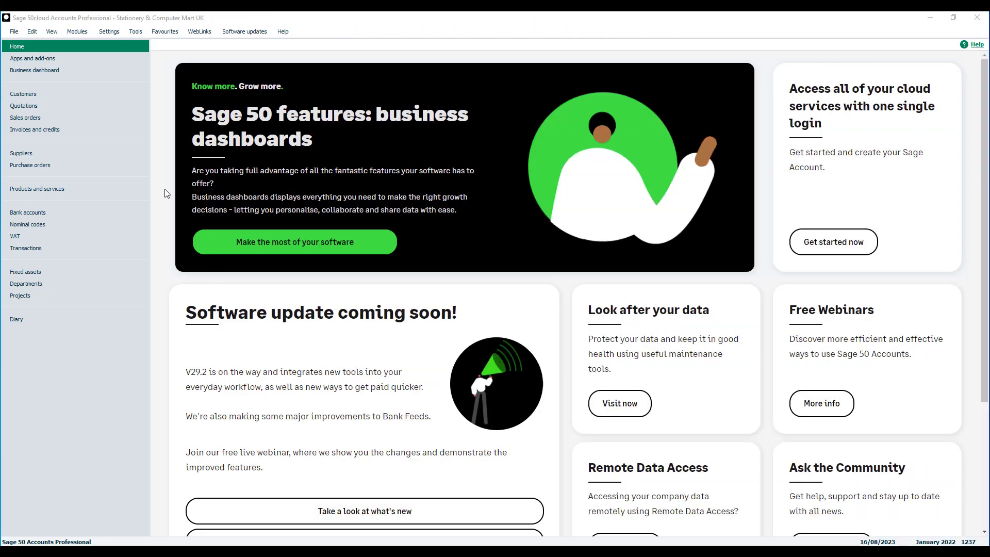
Step: Show the Suppliers list with all supplier records, balances and credit limits
left_click(21, 153)
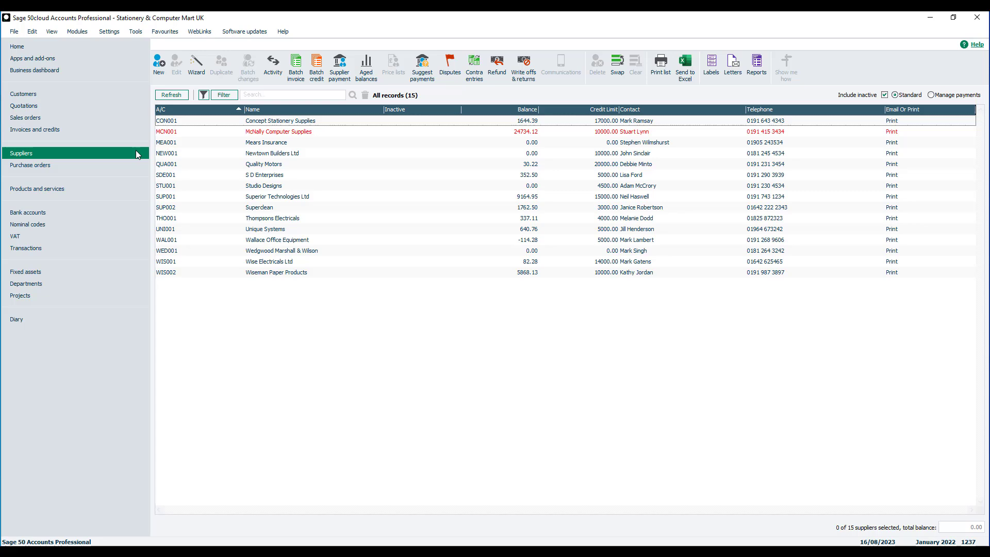
Step: Start a Batch Supplier Invoice and bring up the supplier A/C lookup for the first row
left_click(295, 65)
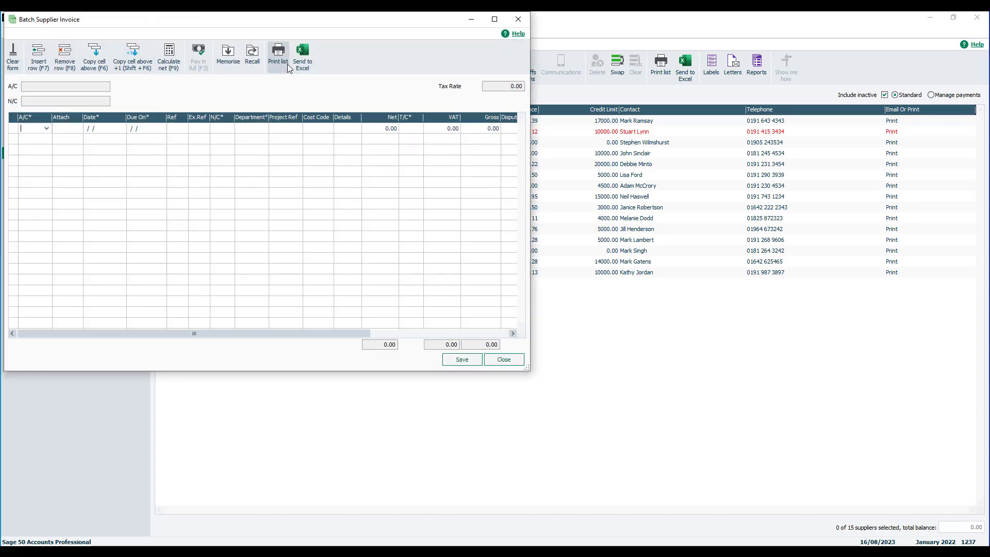
left_click(41, 128)
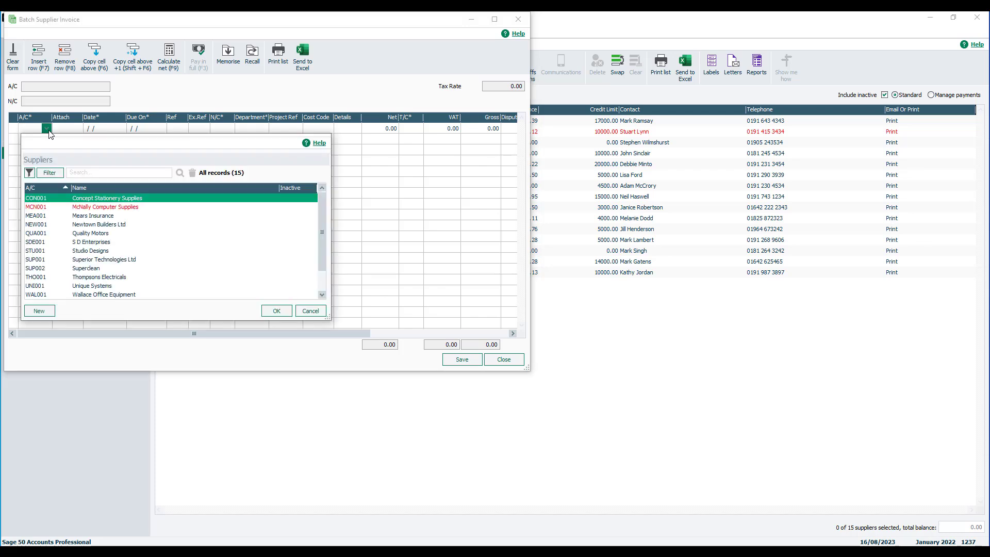
mouse_move(173, 215)
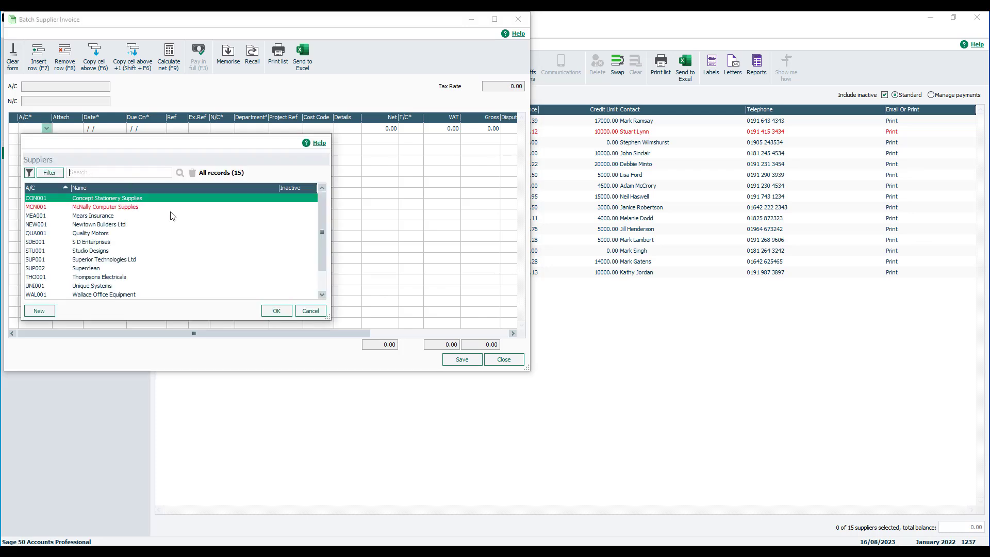
Step: Set the first invoice row to Concept Stationery Supplies (CON001) with reference 'CON'
left_click(276, 311)
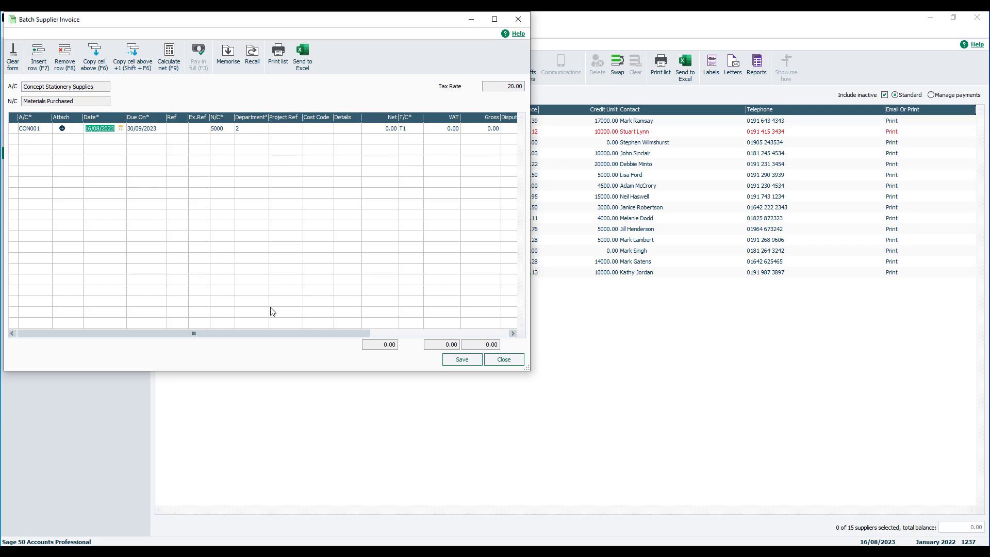
left_click(144, 128)
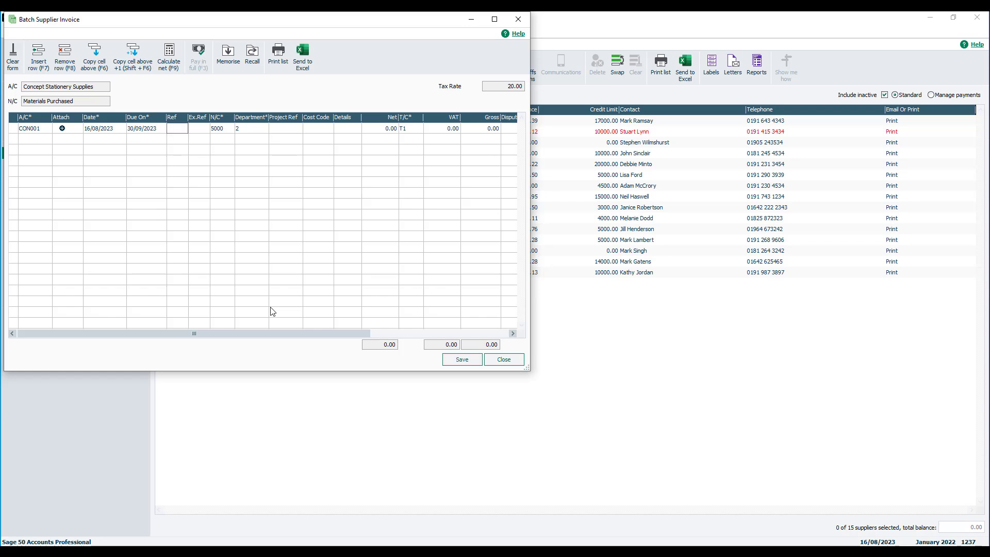
type("CON...")
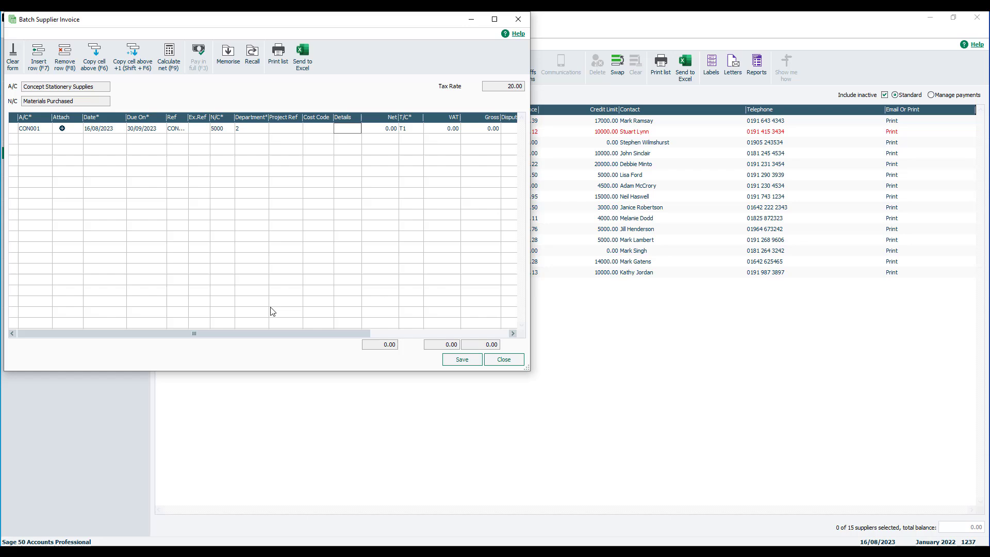
Step: Enter details 'Stock' with net 40, save the invoice and close the form
type("Stock")
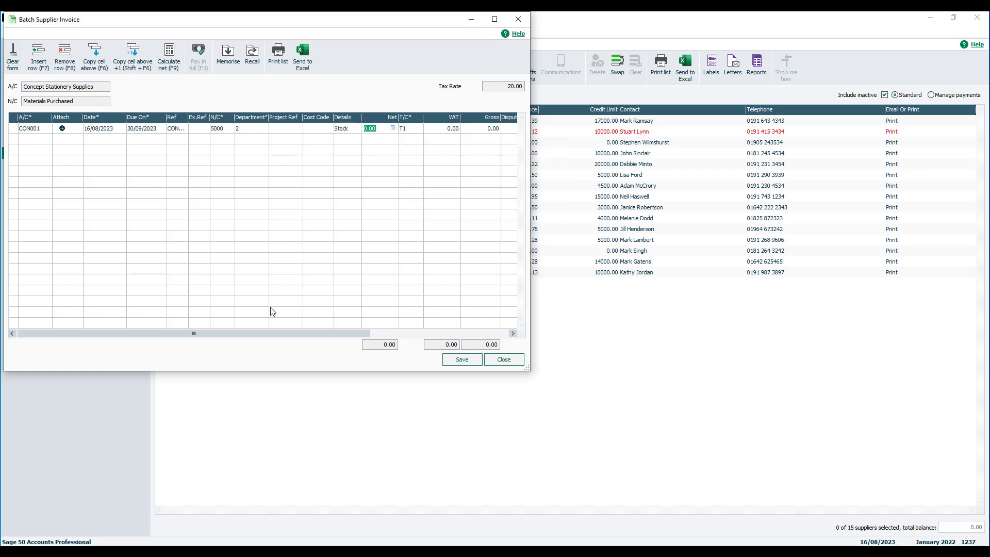
type("40")
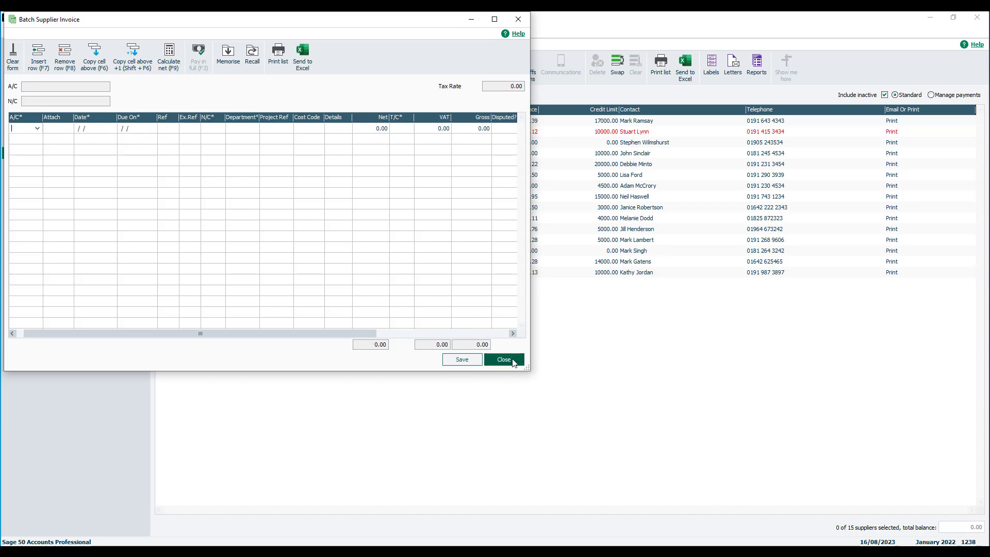
left_click(503, 358)
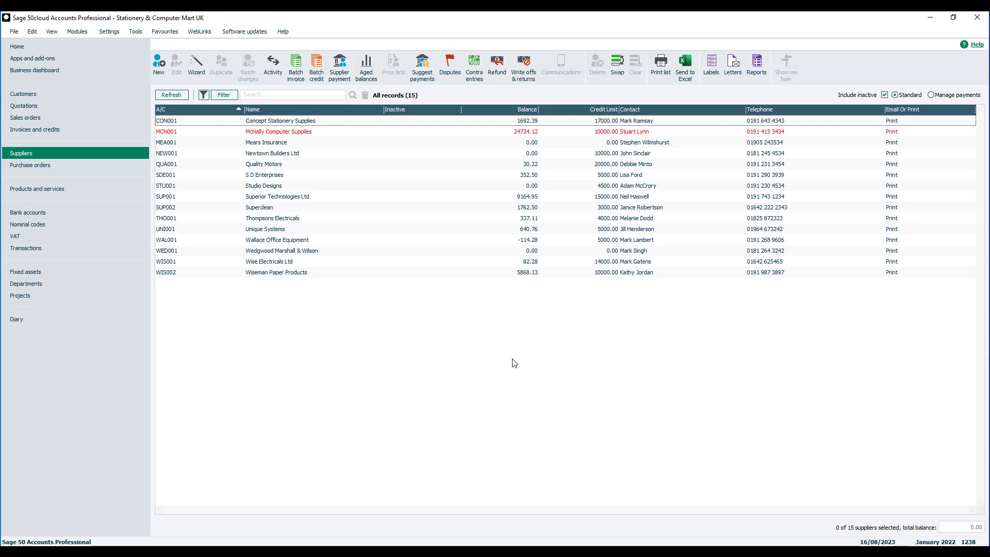